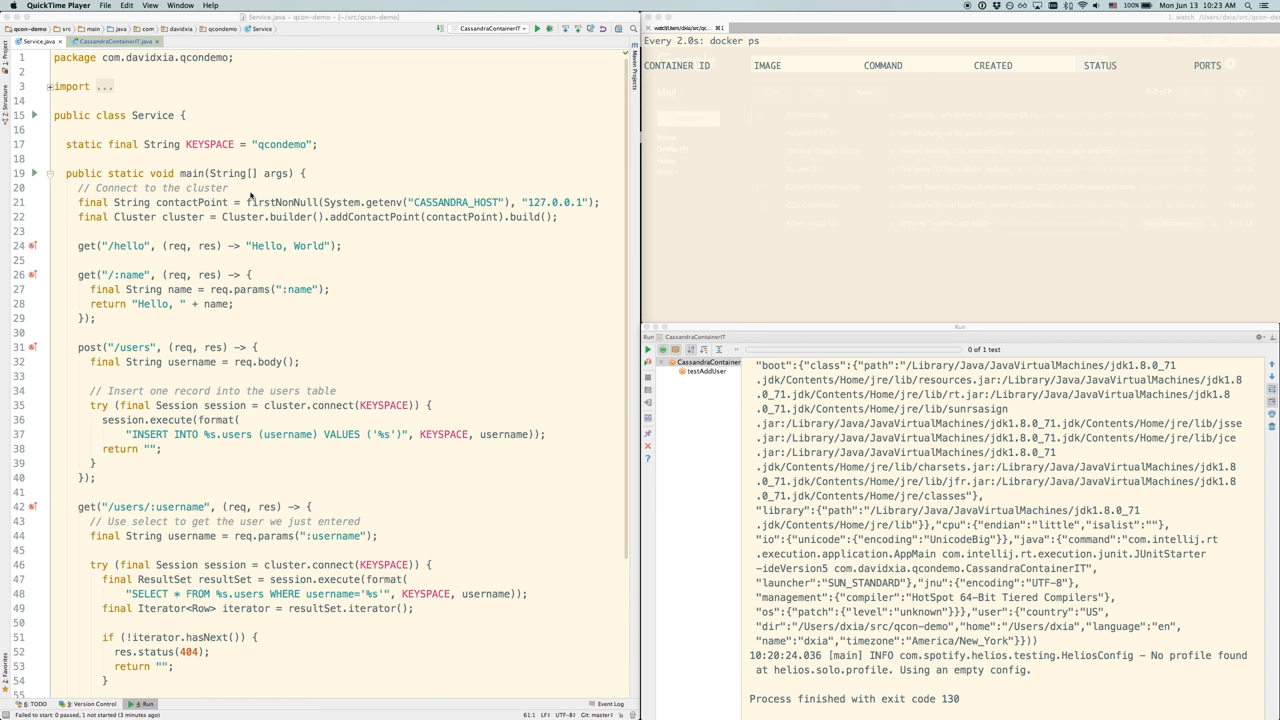
pyautogui.moveTo(292, 390)
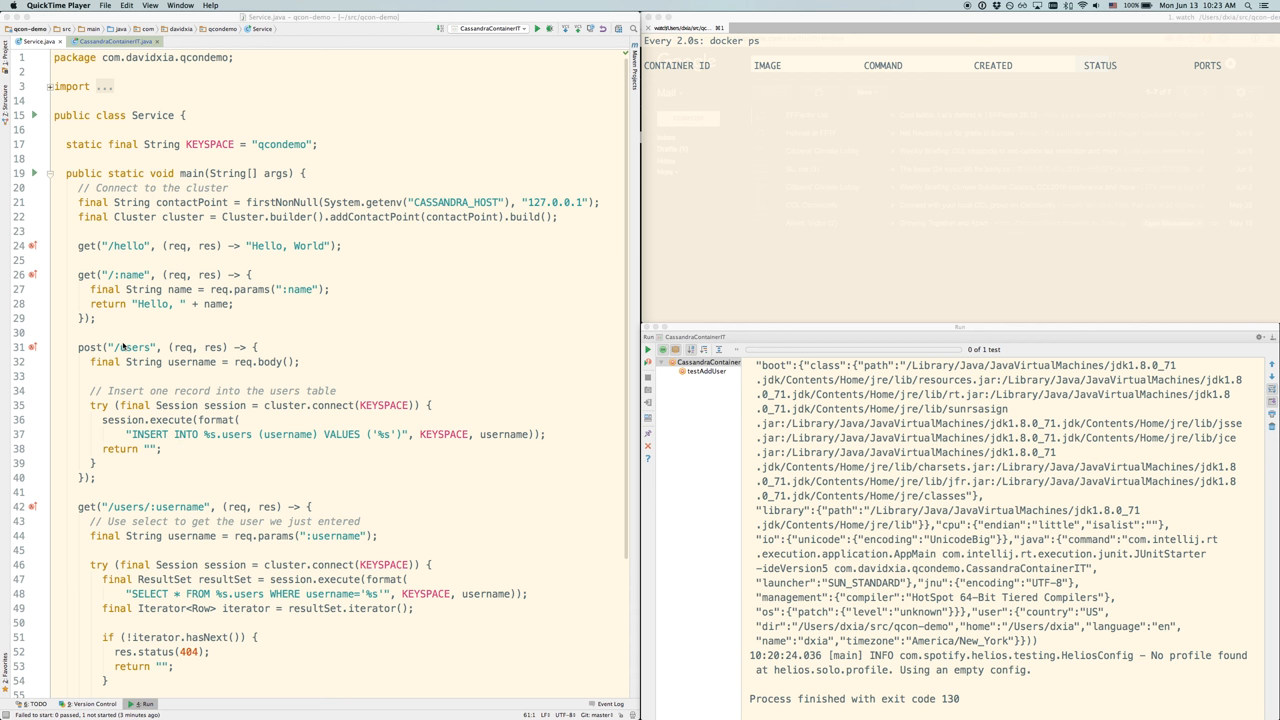
pyautogui.moveTo(80, 350)
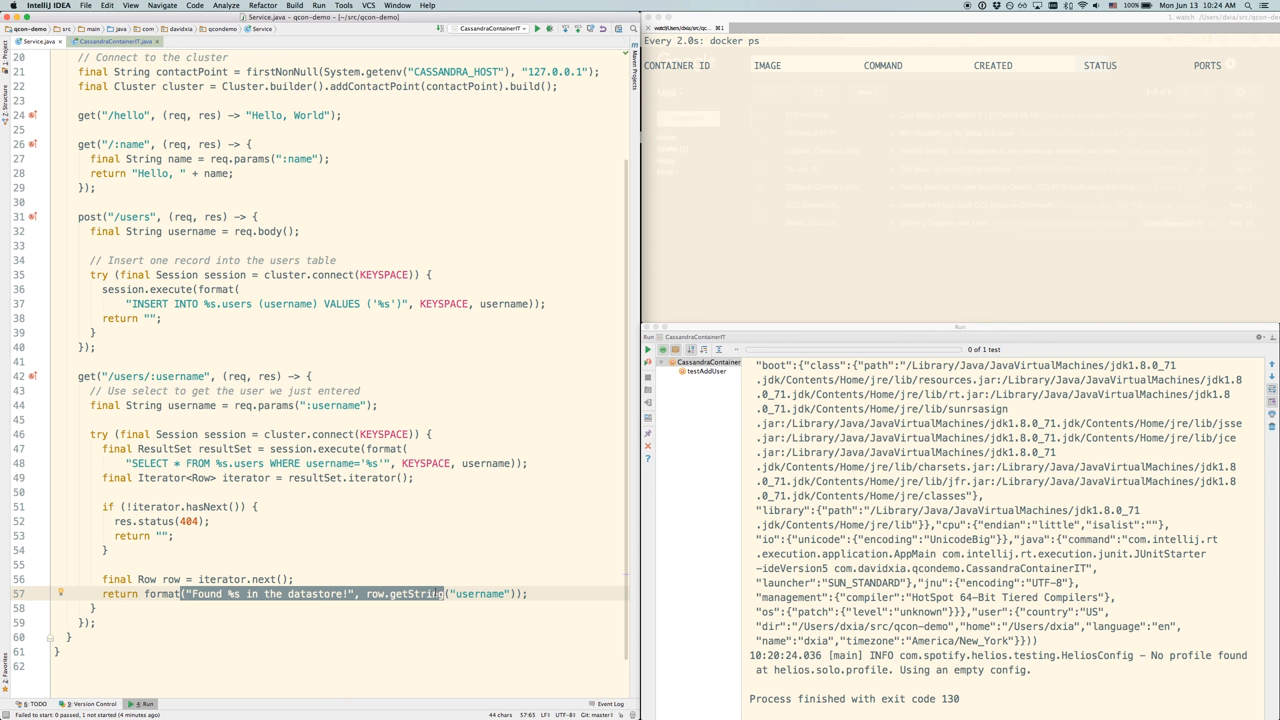
# Bring up CassandraContainerIT.java and highlight all usages of the CASSANDRA_COL_PORT constant
pyautogui.scroll(3)
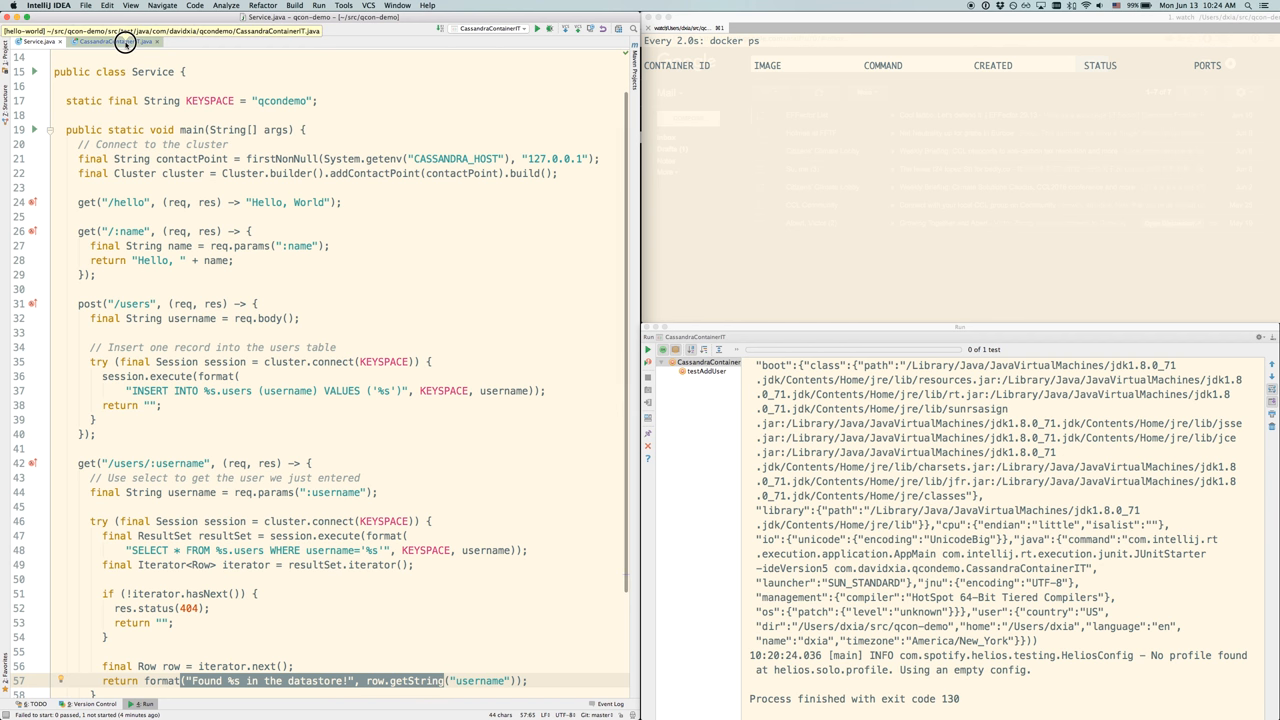
pyautogui.click(108, 42)
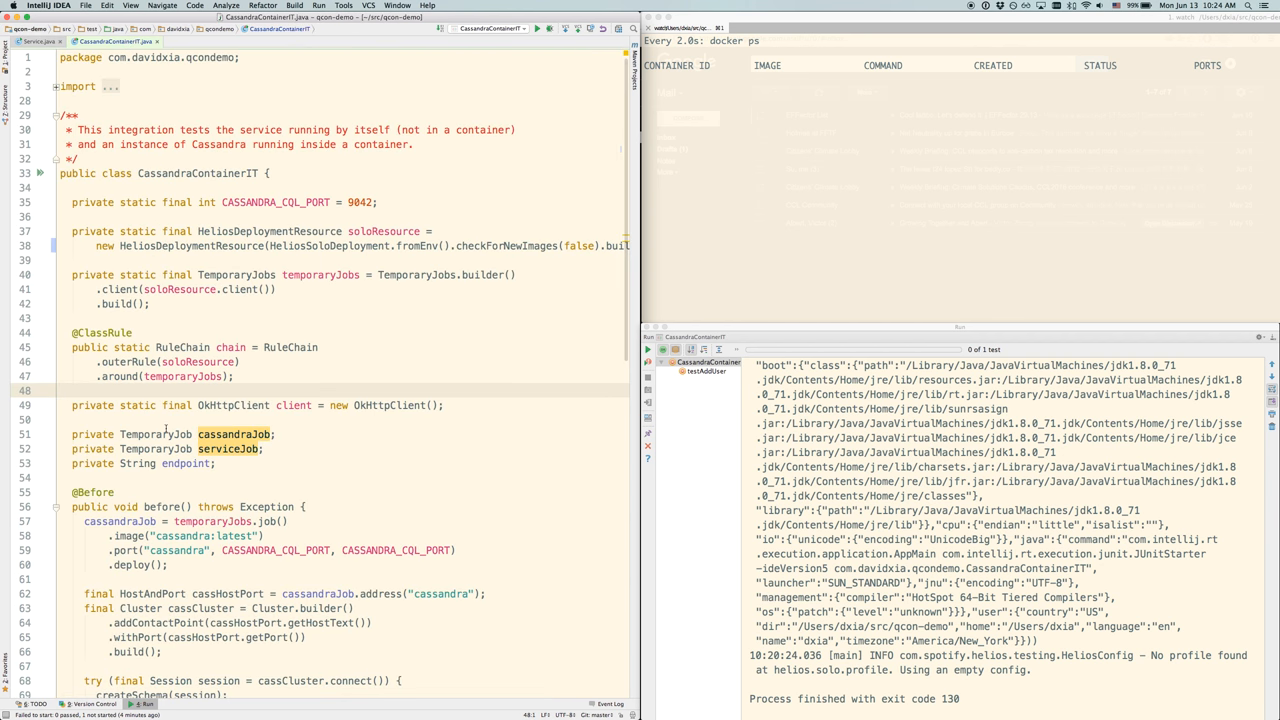
pyautogui.scroll(-3)
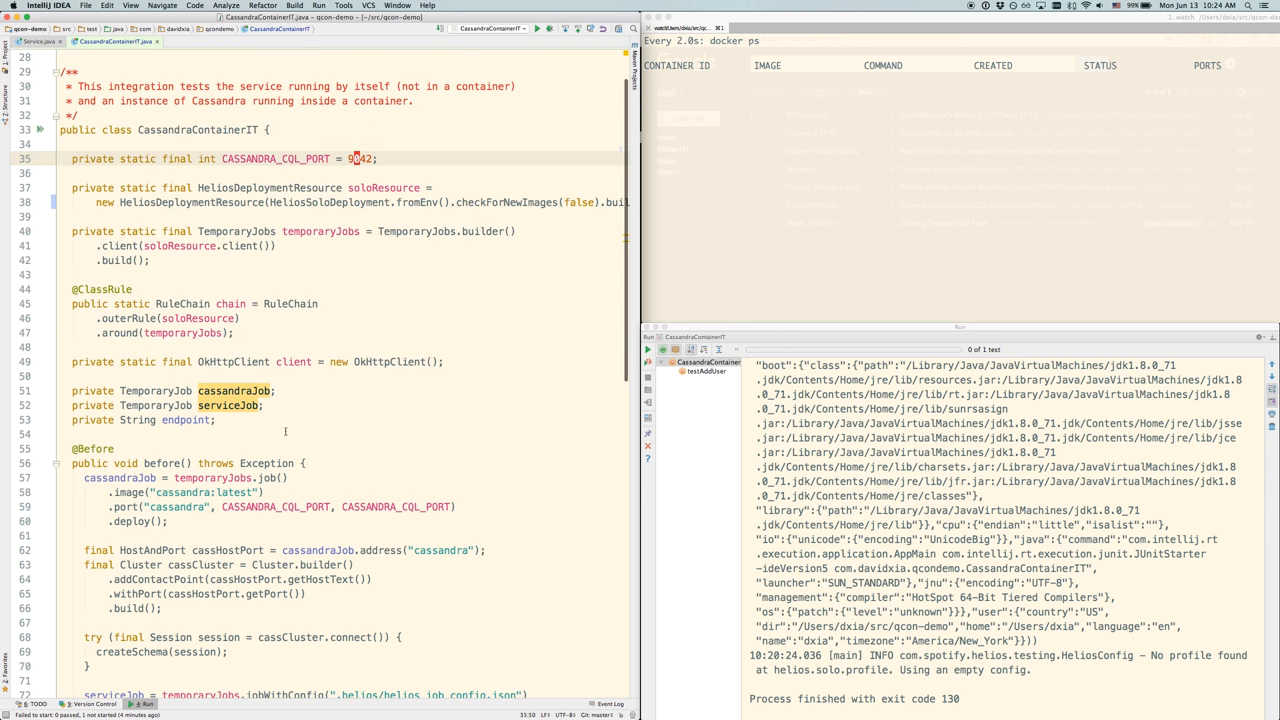
pyautogui.doubleClick(396, 508)
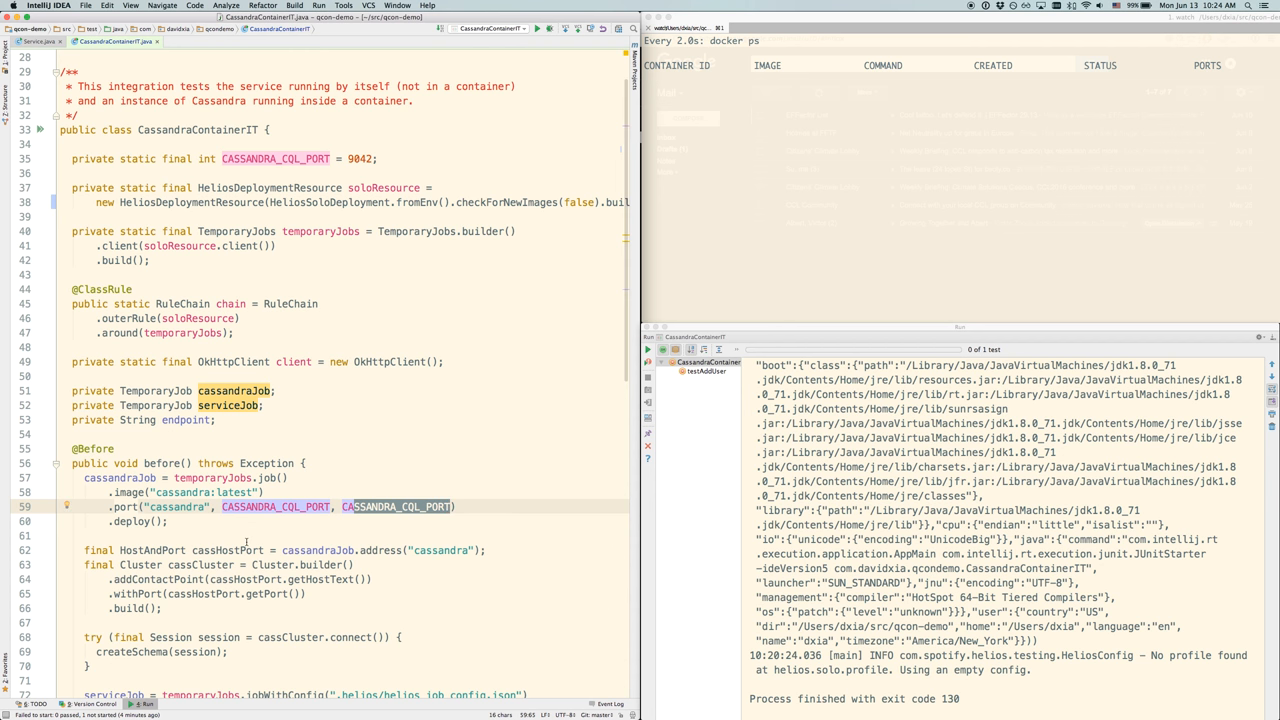
pyautogui.scroll(-3)
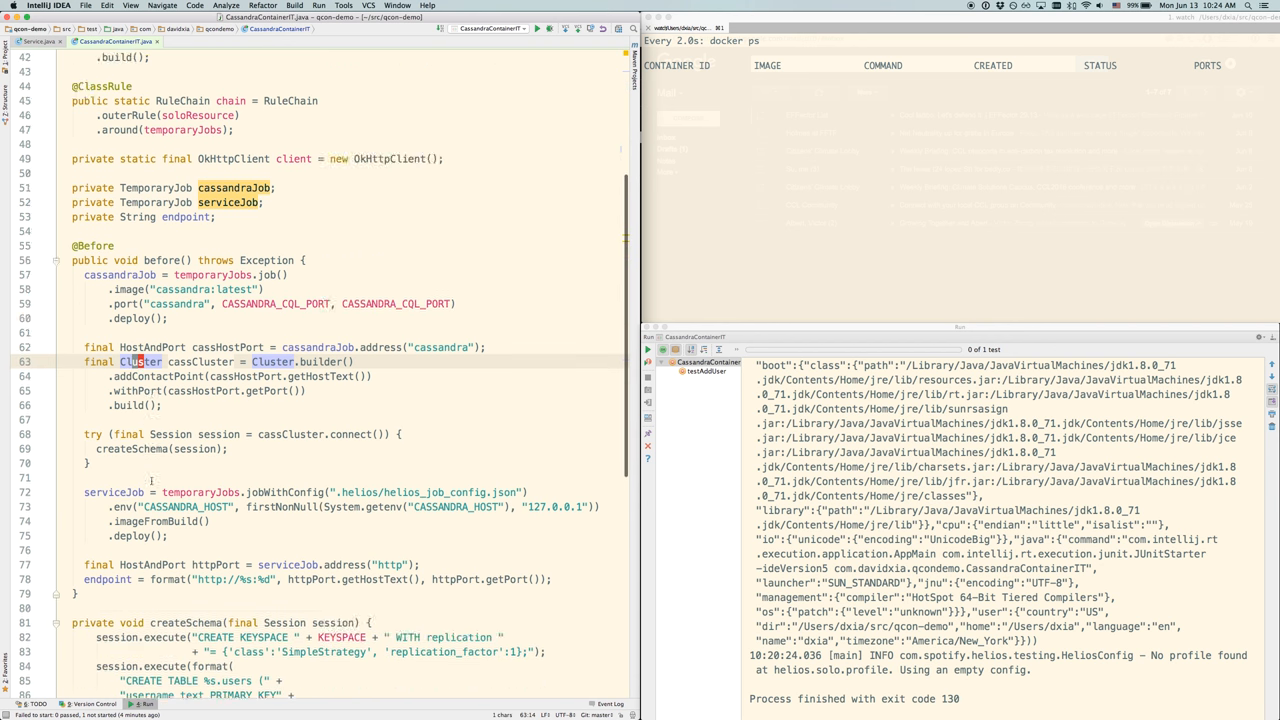
pyautogui.scroll(-3)
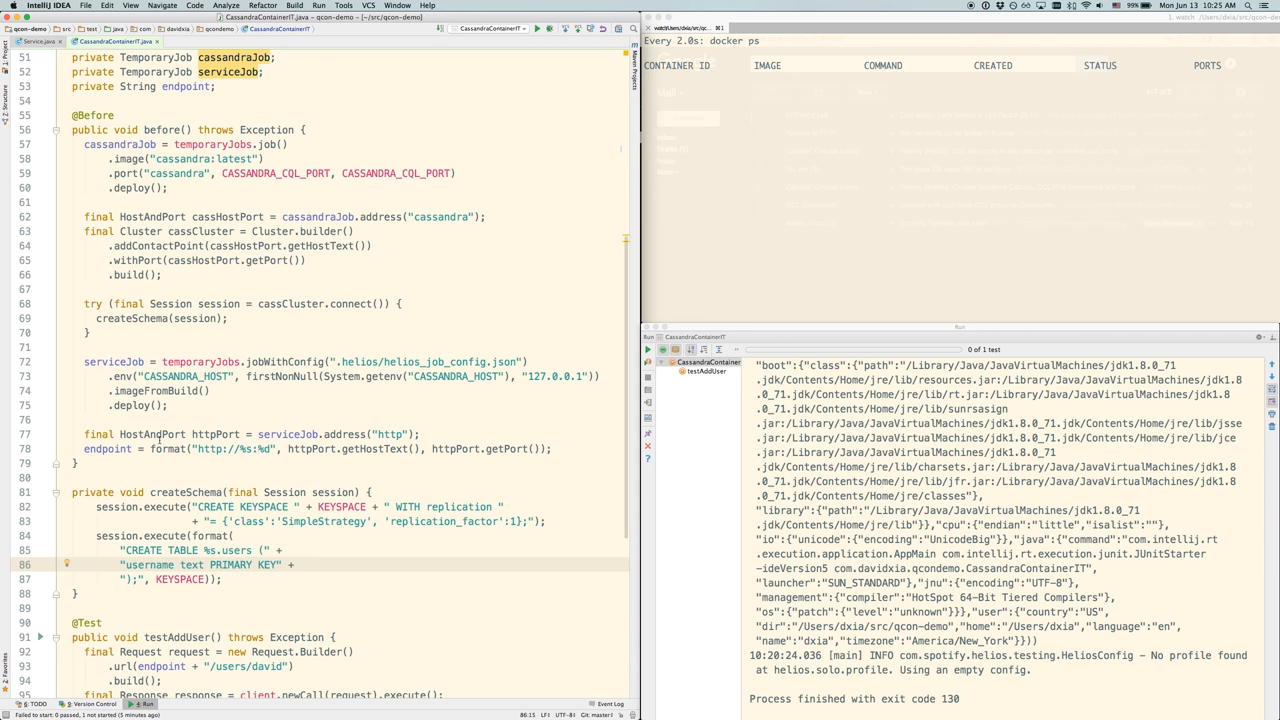
pyautogui.scroll(-3)
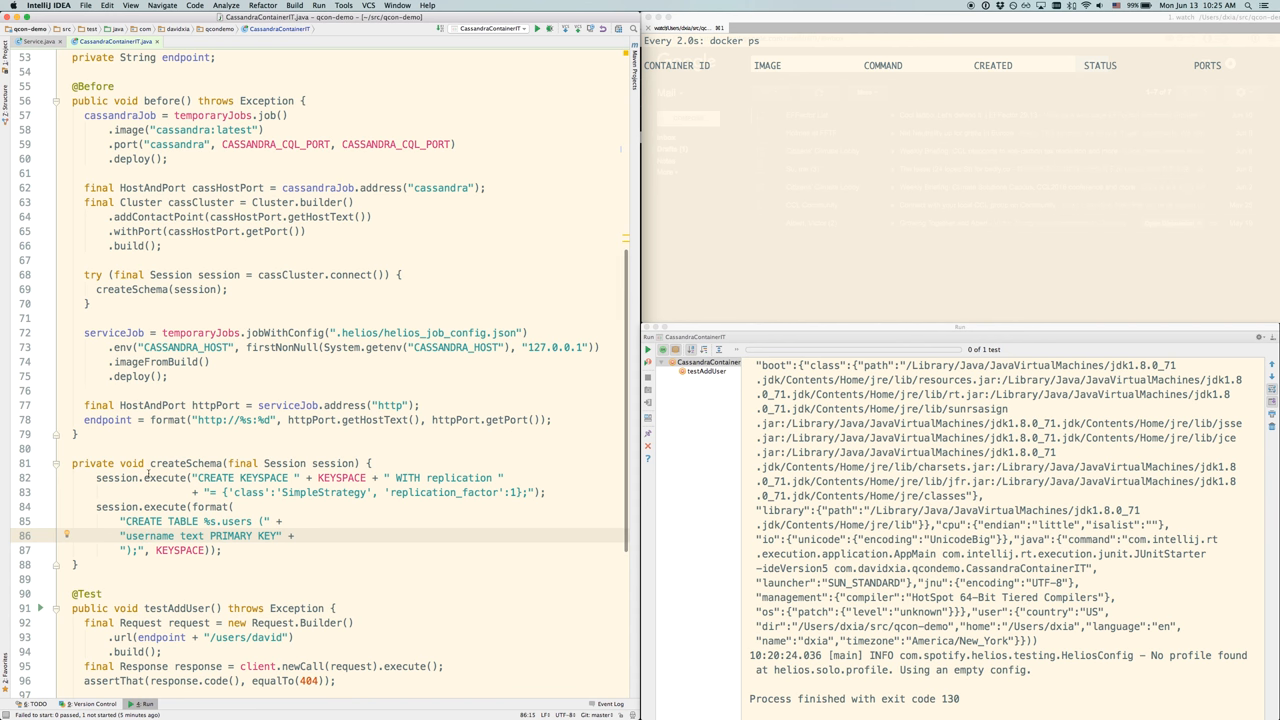
pyautogui.scroll(-3)
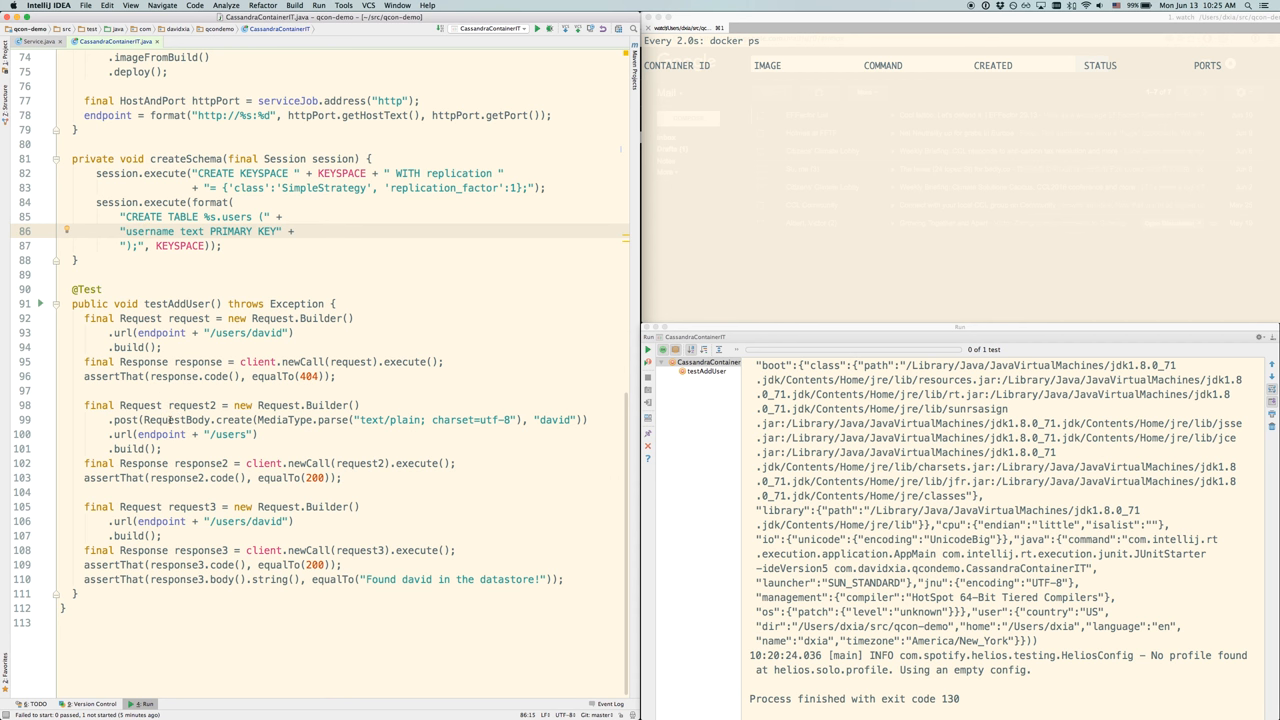
pyautogui.click(338, 420)
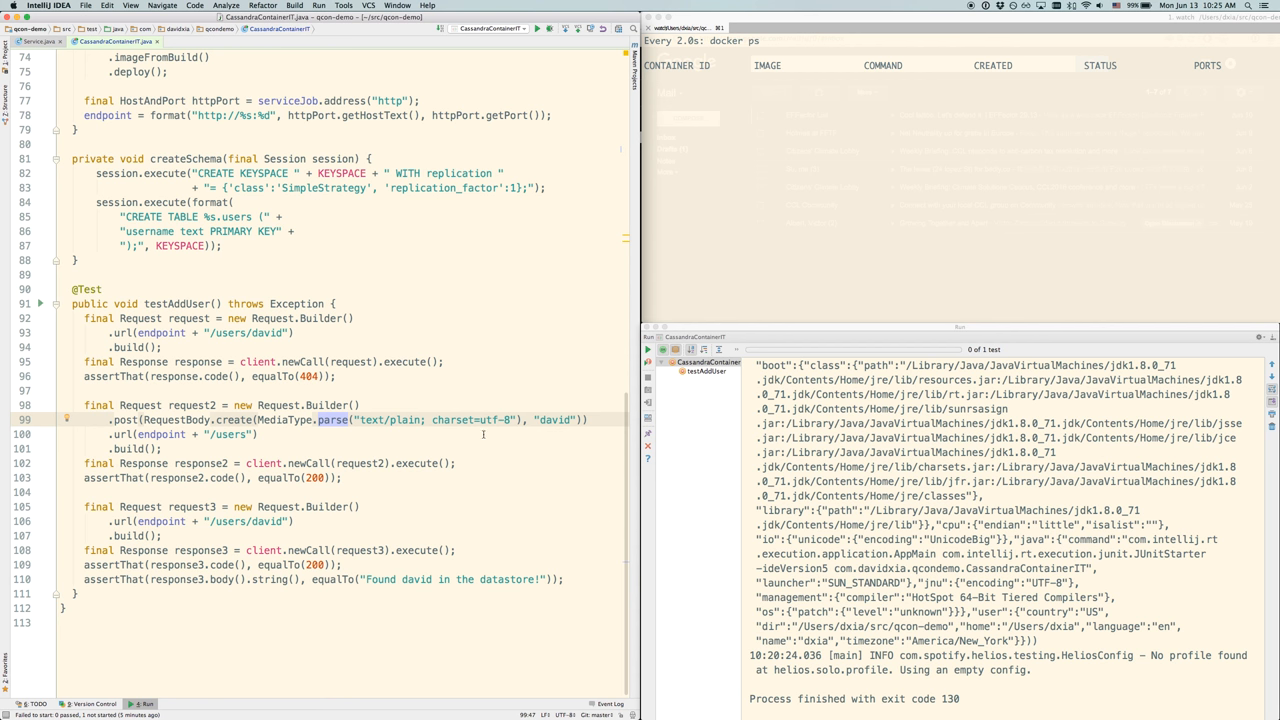
pyautogui.doubleClick(556, 420)
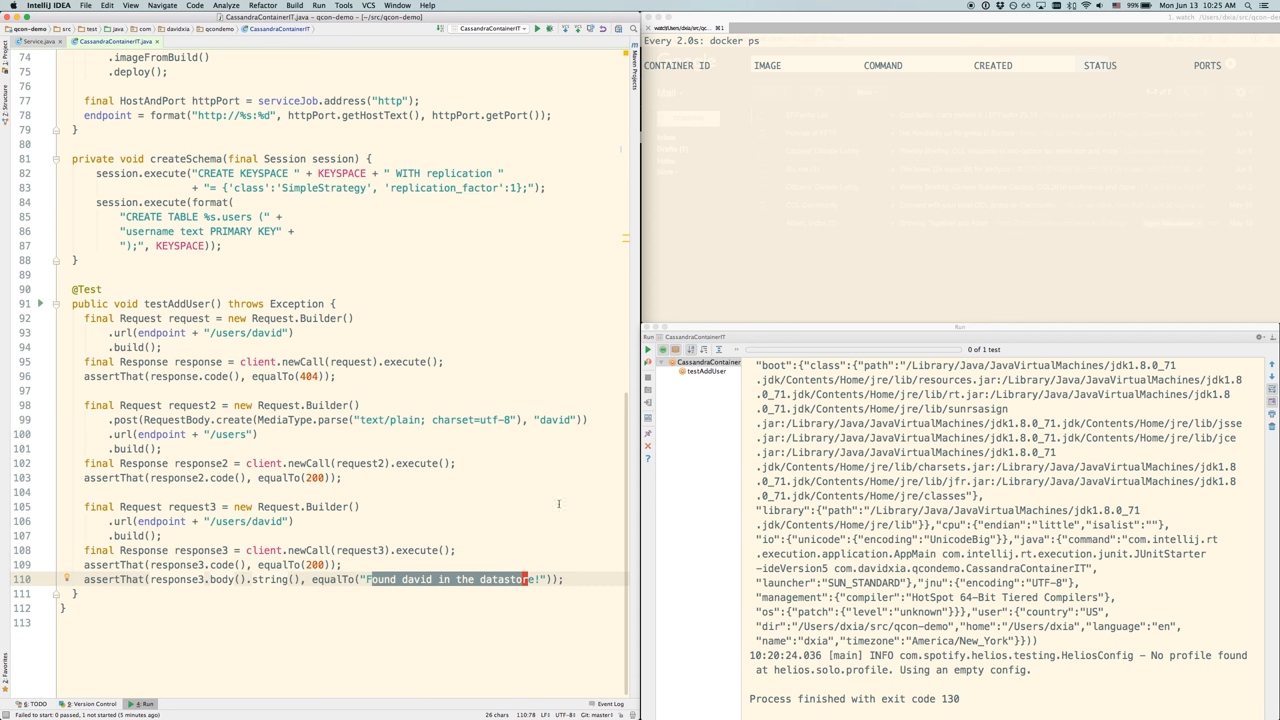
pyautogui.moveTo(512, 130)
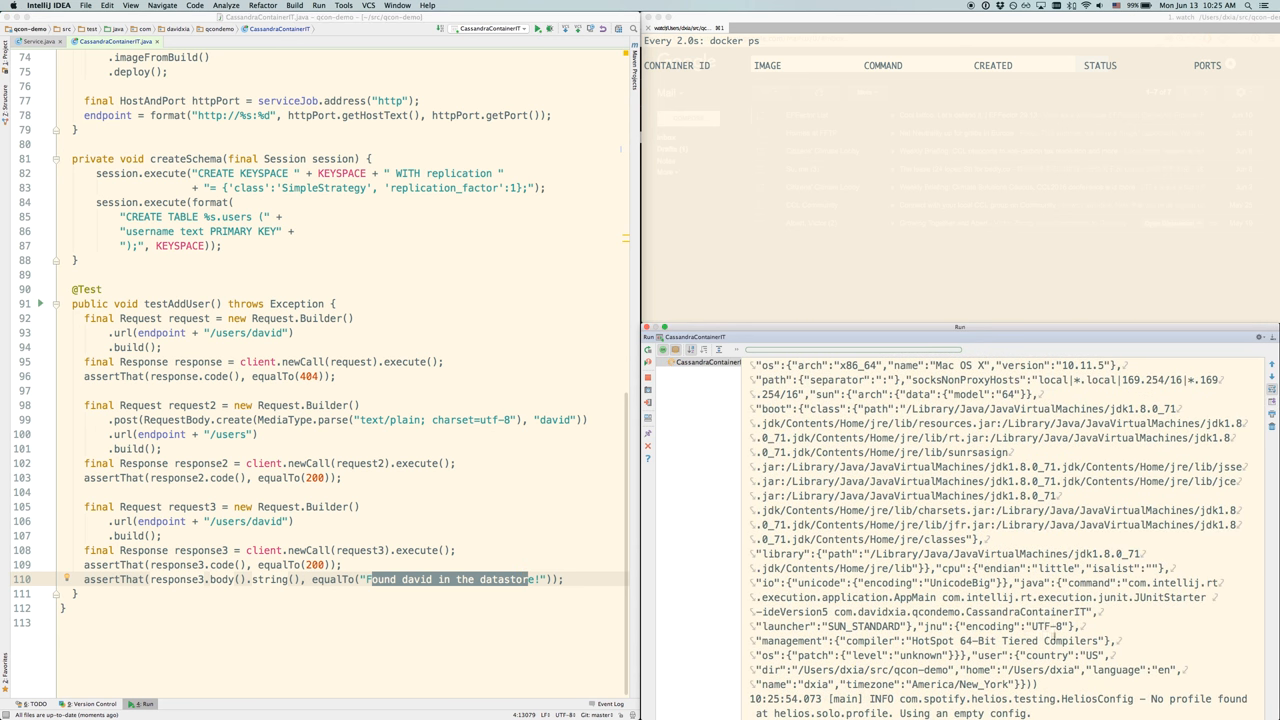
pyautogui.moveTo(812, 246)
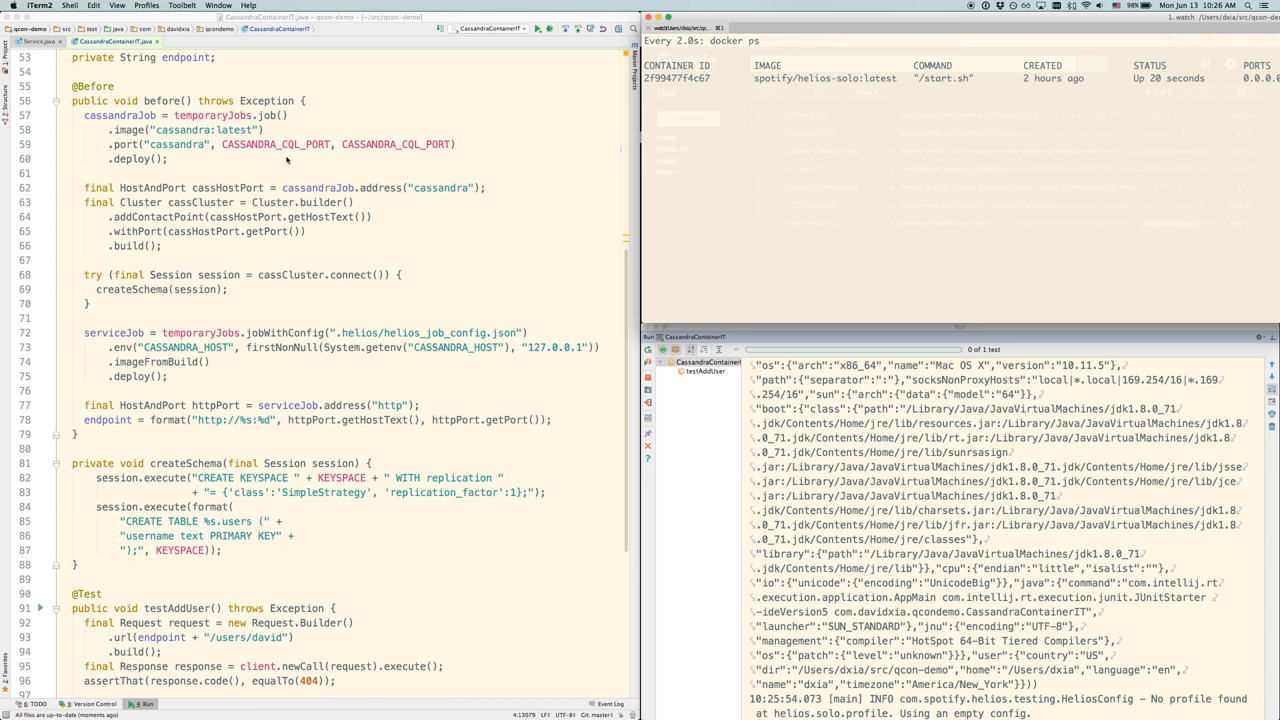
pyautogui.moveTo(348, 168)
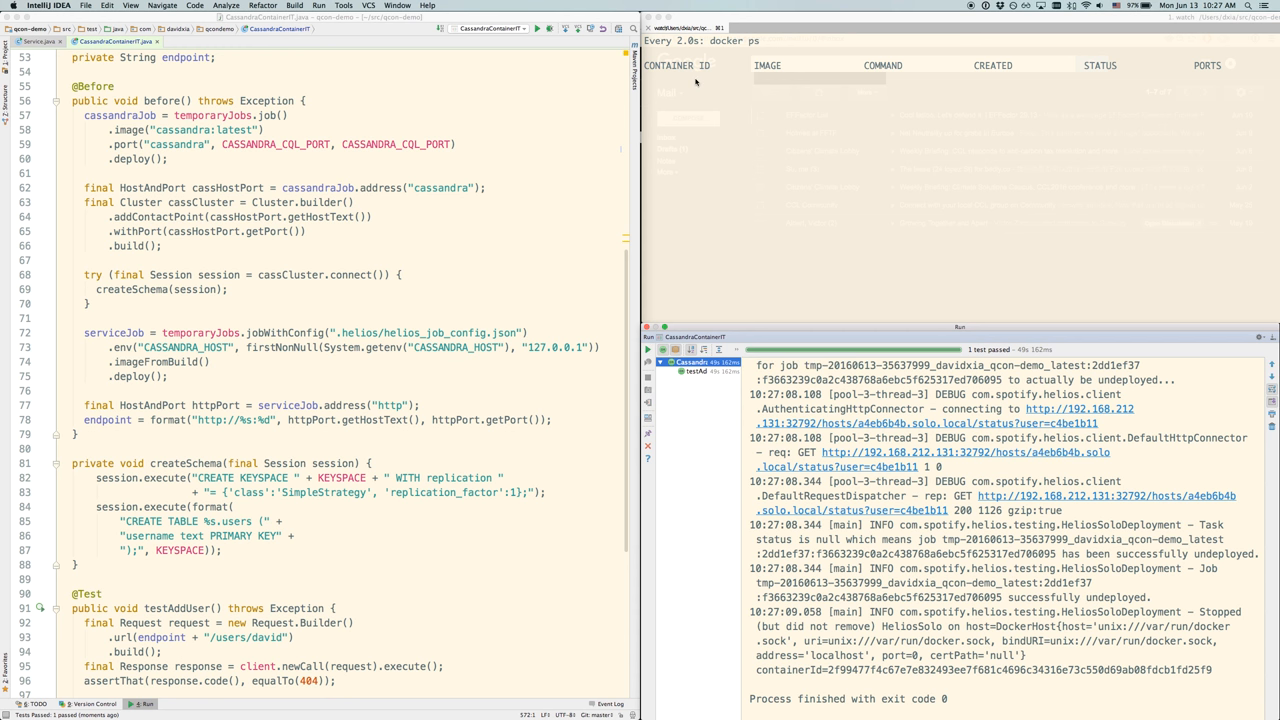
pyautogui.moveTo(748, 460)
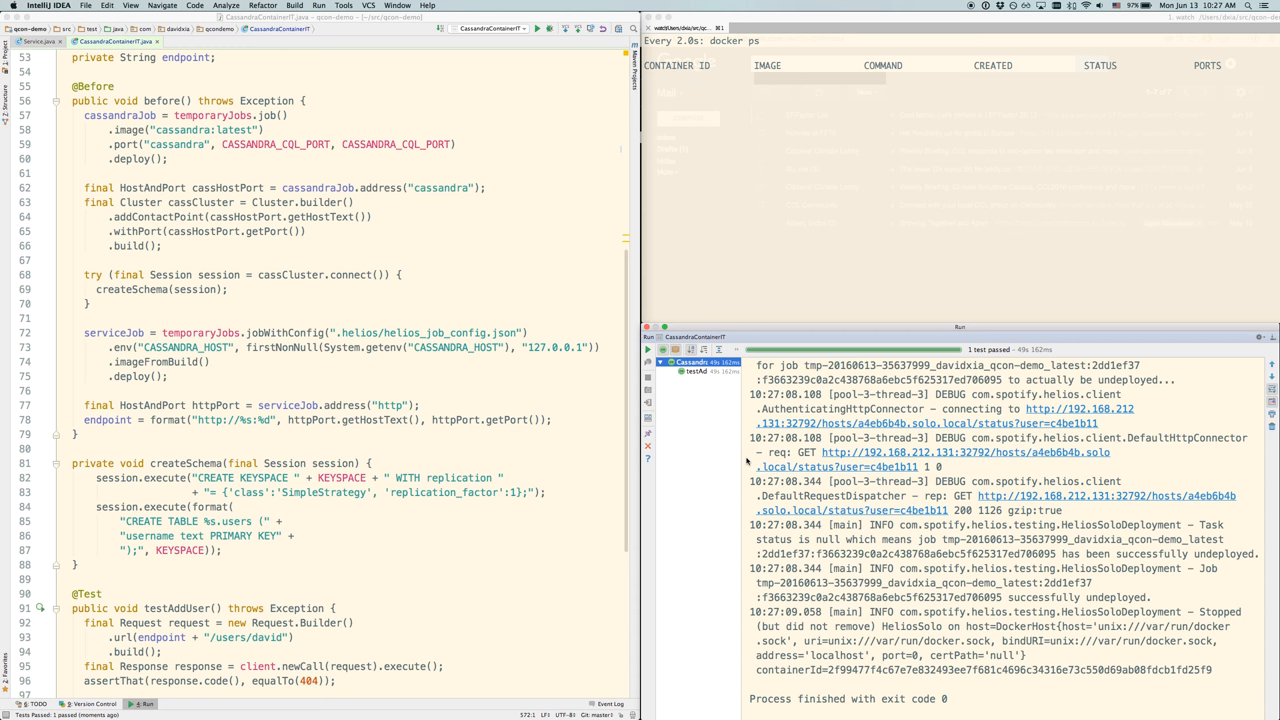